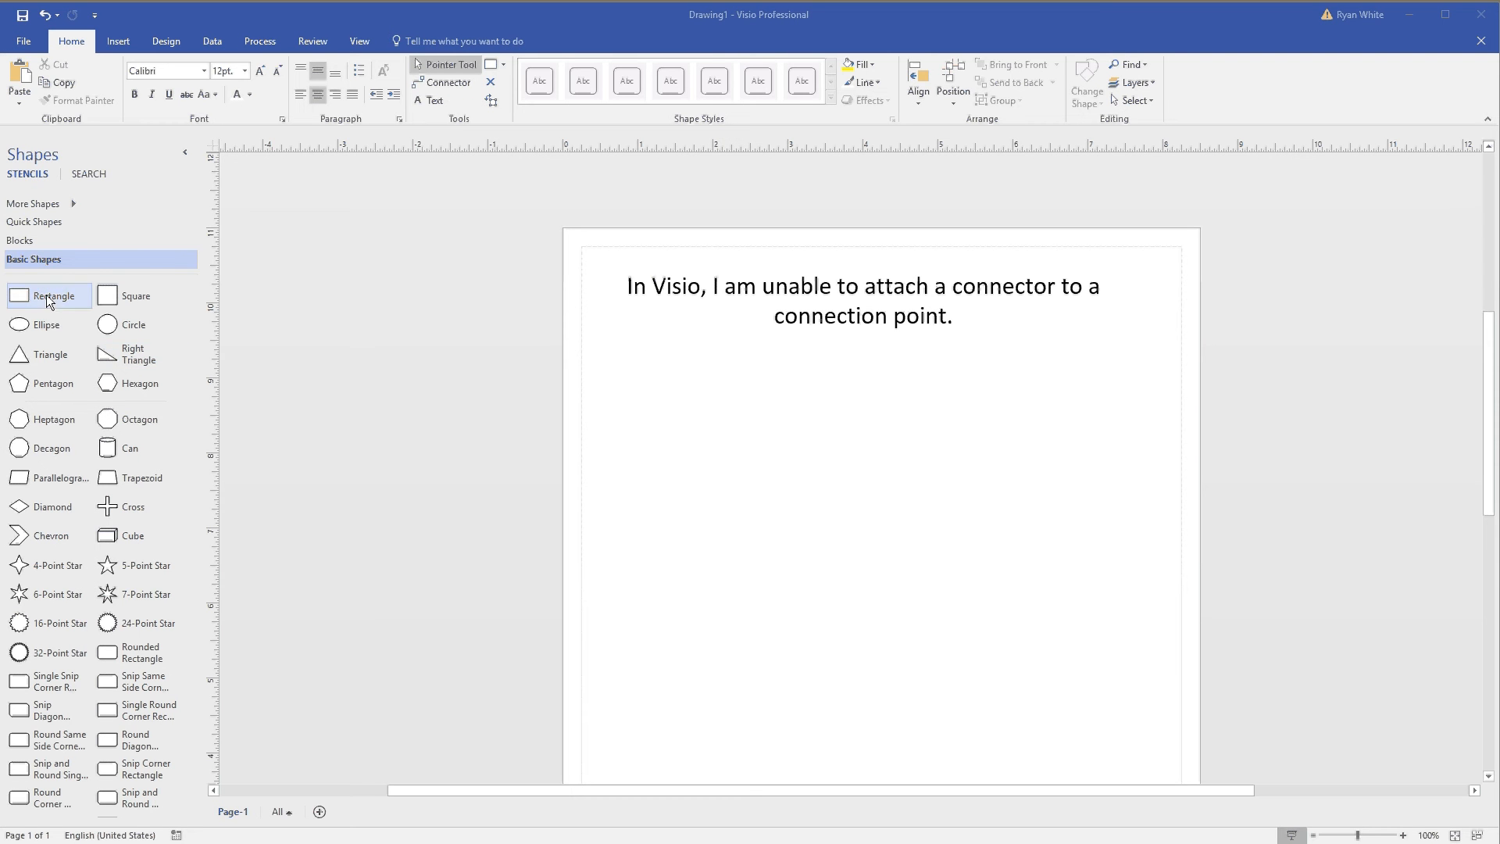
Add a rectangle from Basic Shapes and draw a connector between the two rectangles
drag(49, 295, 739, 459)
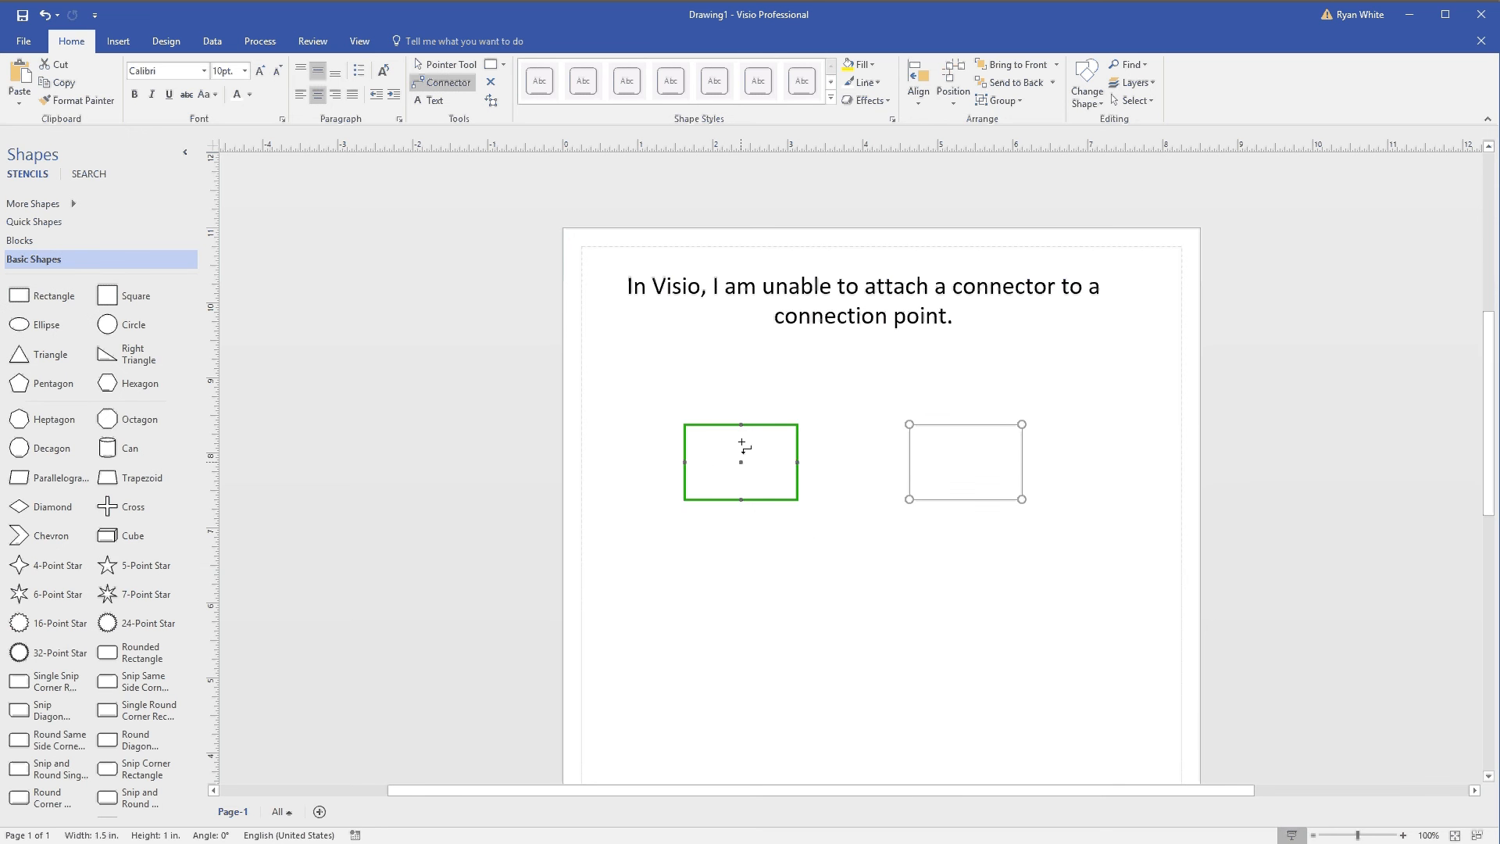
drag(794, 462, 877, 469)
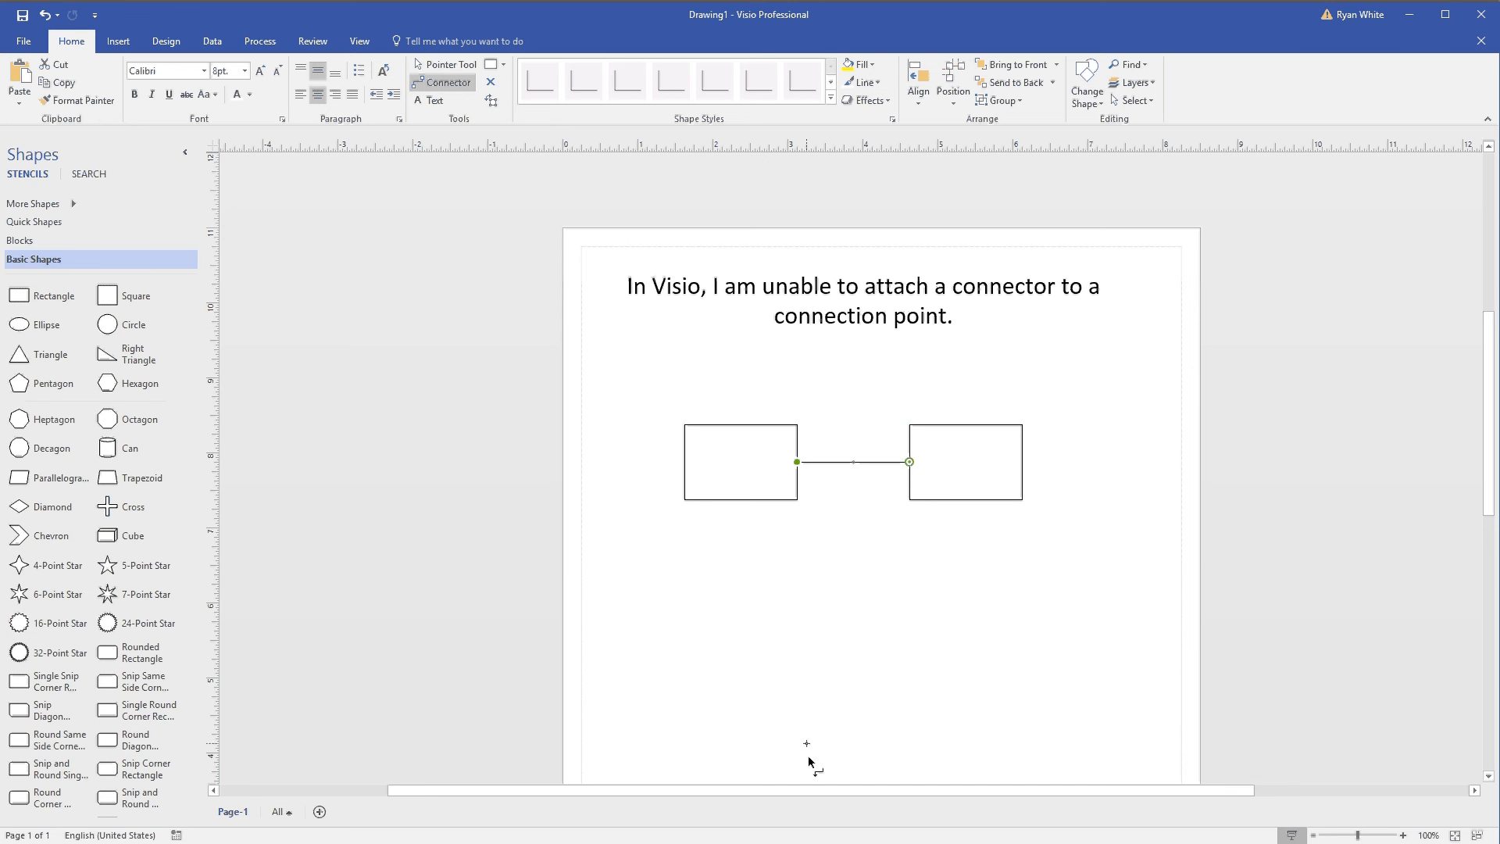
Move the second rectangle below the first and back beside it, confirming the connector follows
click(965, 461)
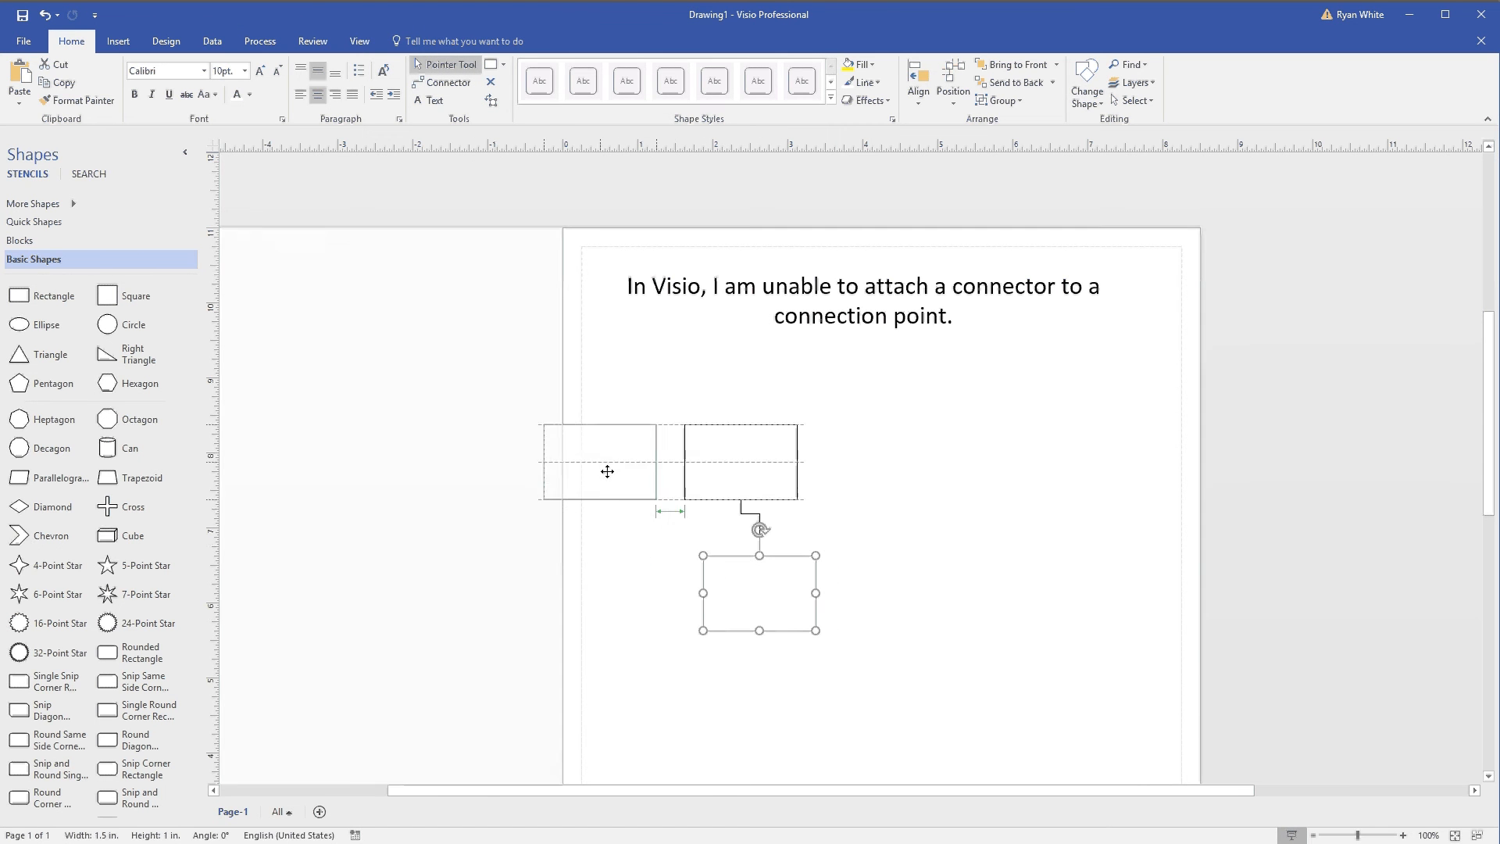
drag(760, 591, 880, 463)
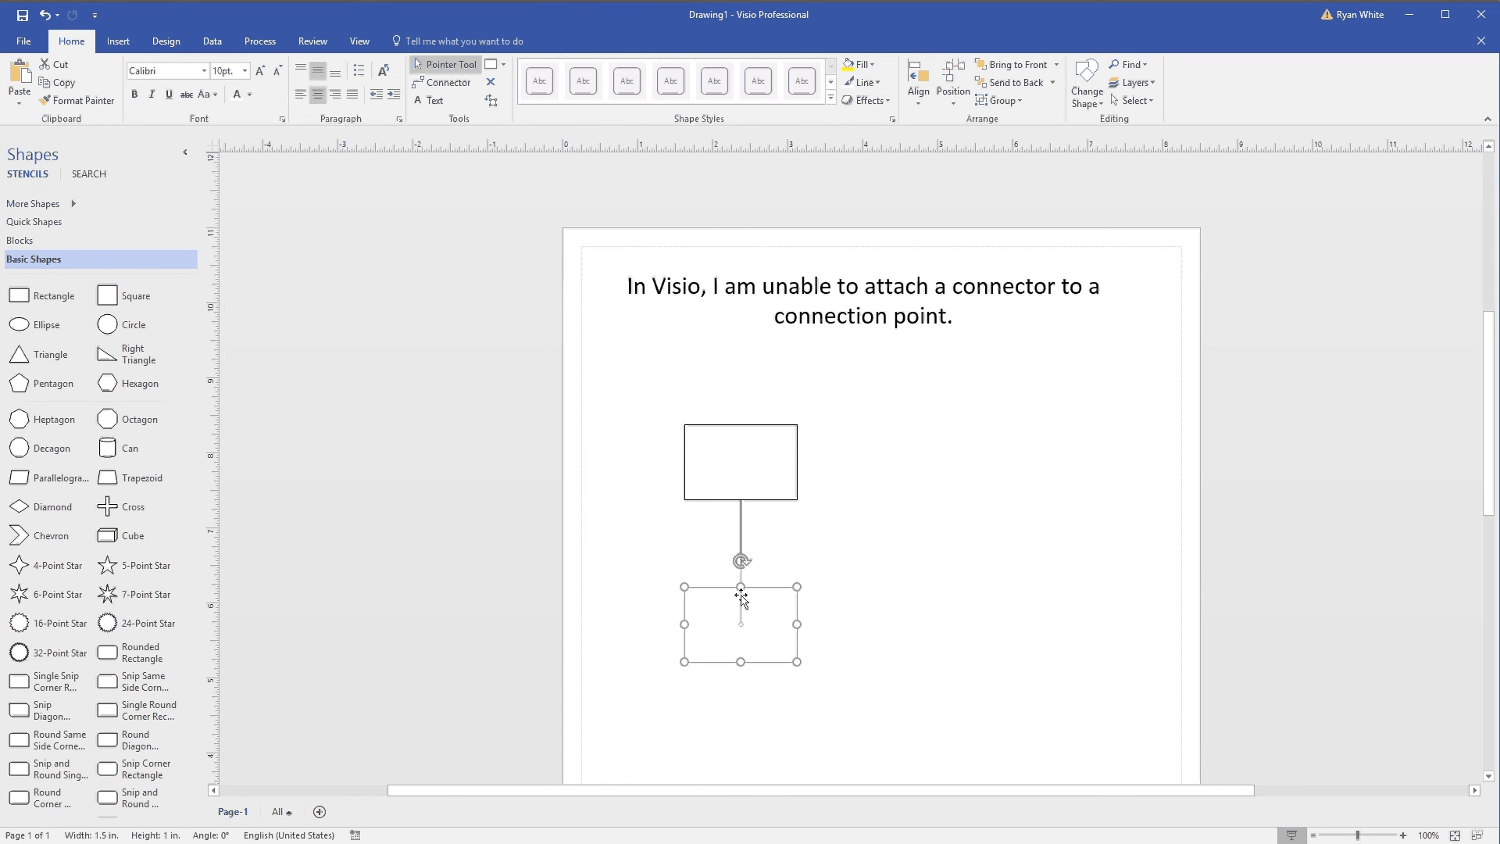
drag(741, 623, 918, 461)
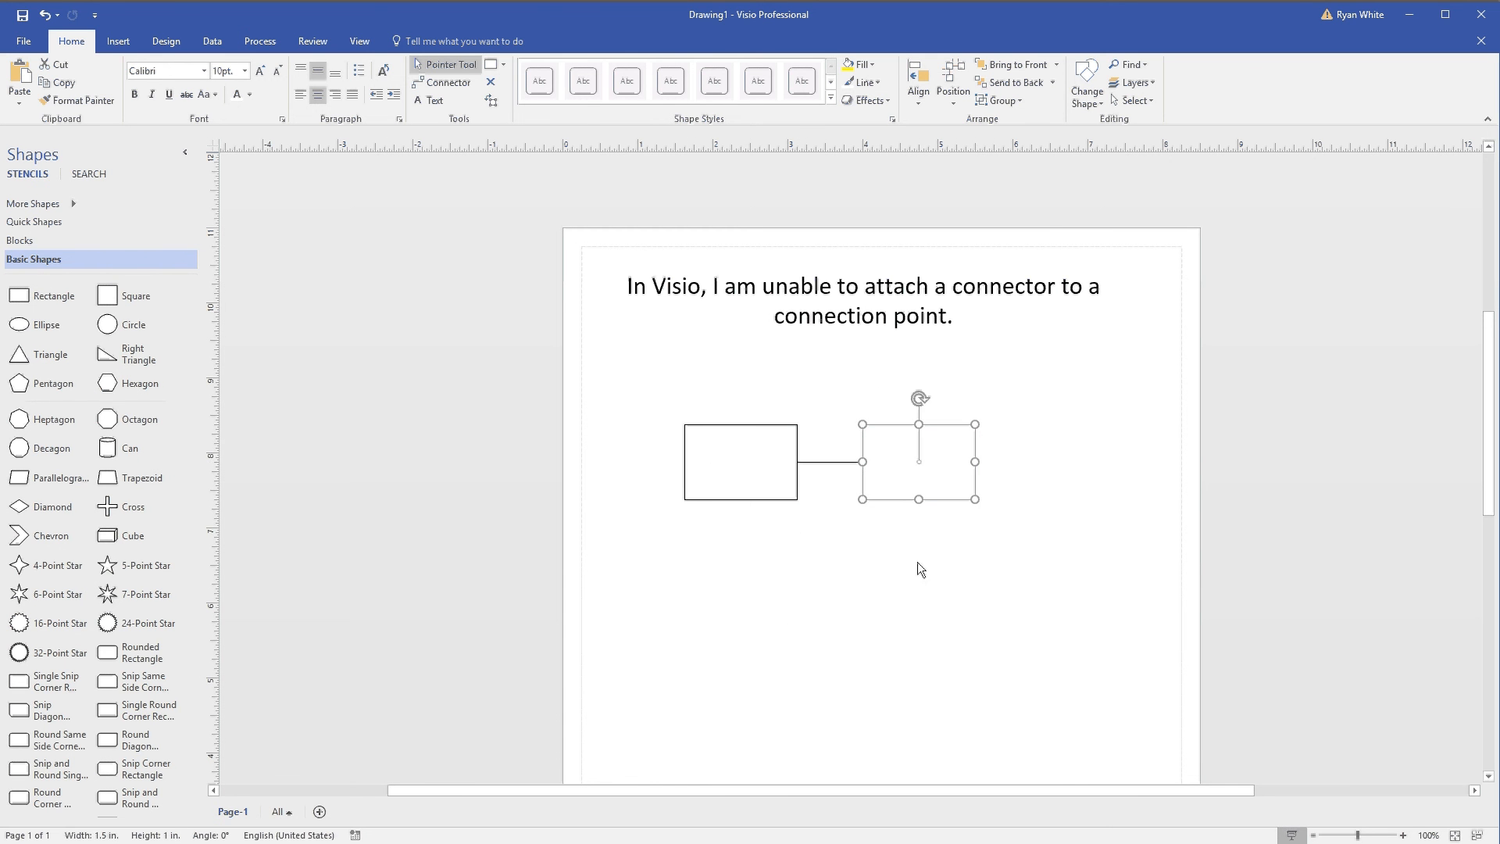
mouse_move(919, 500)
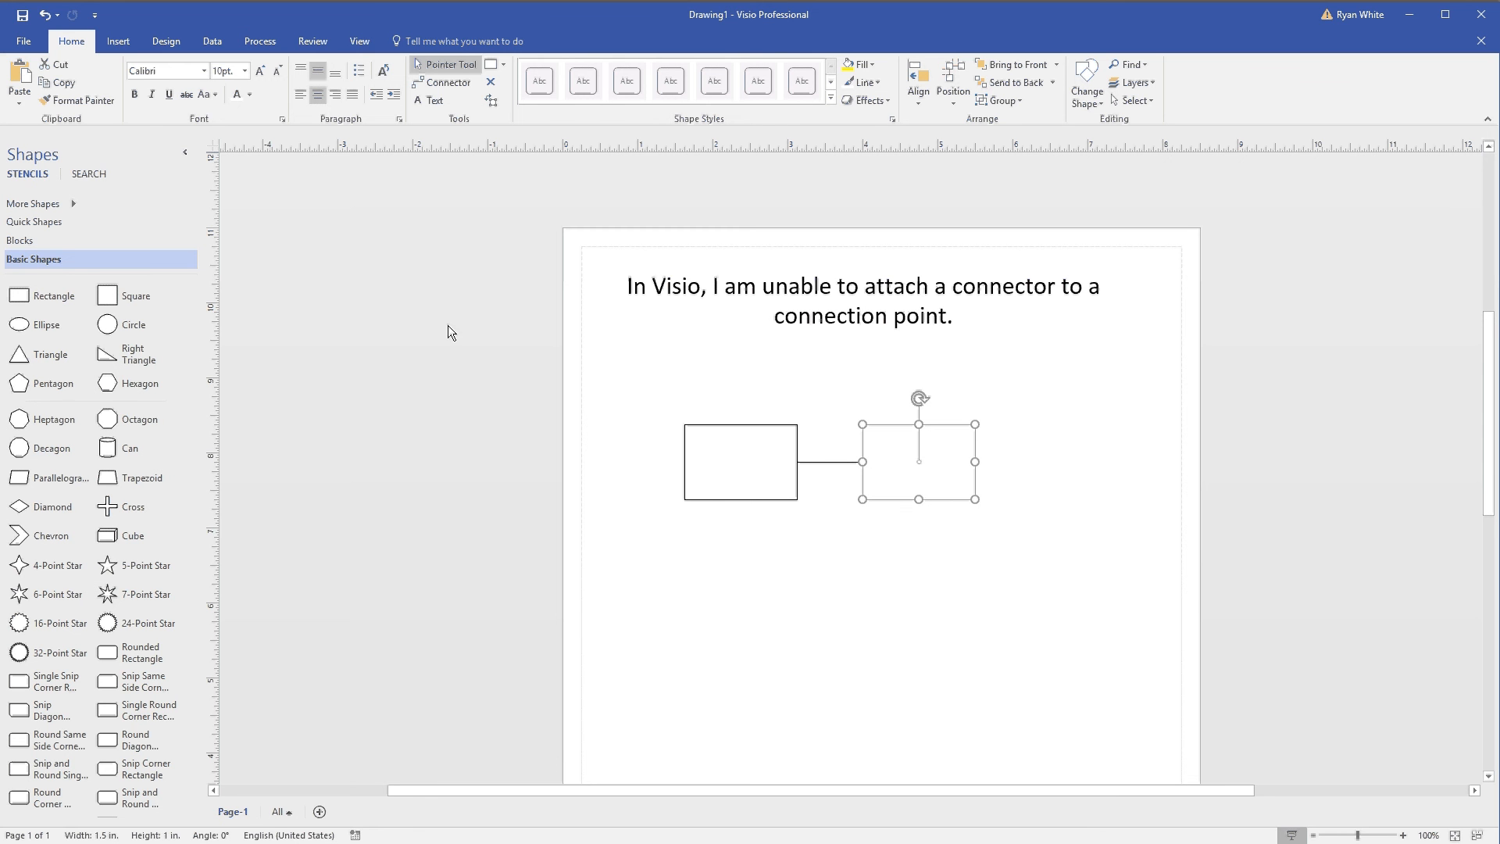
mouse_move(456, 177)
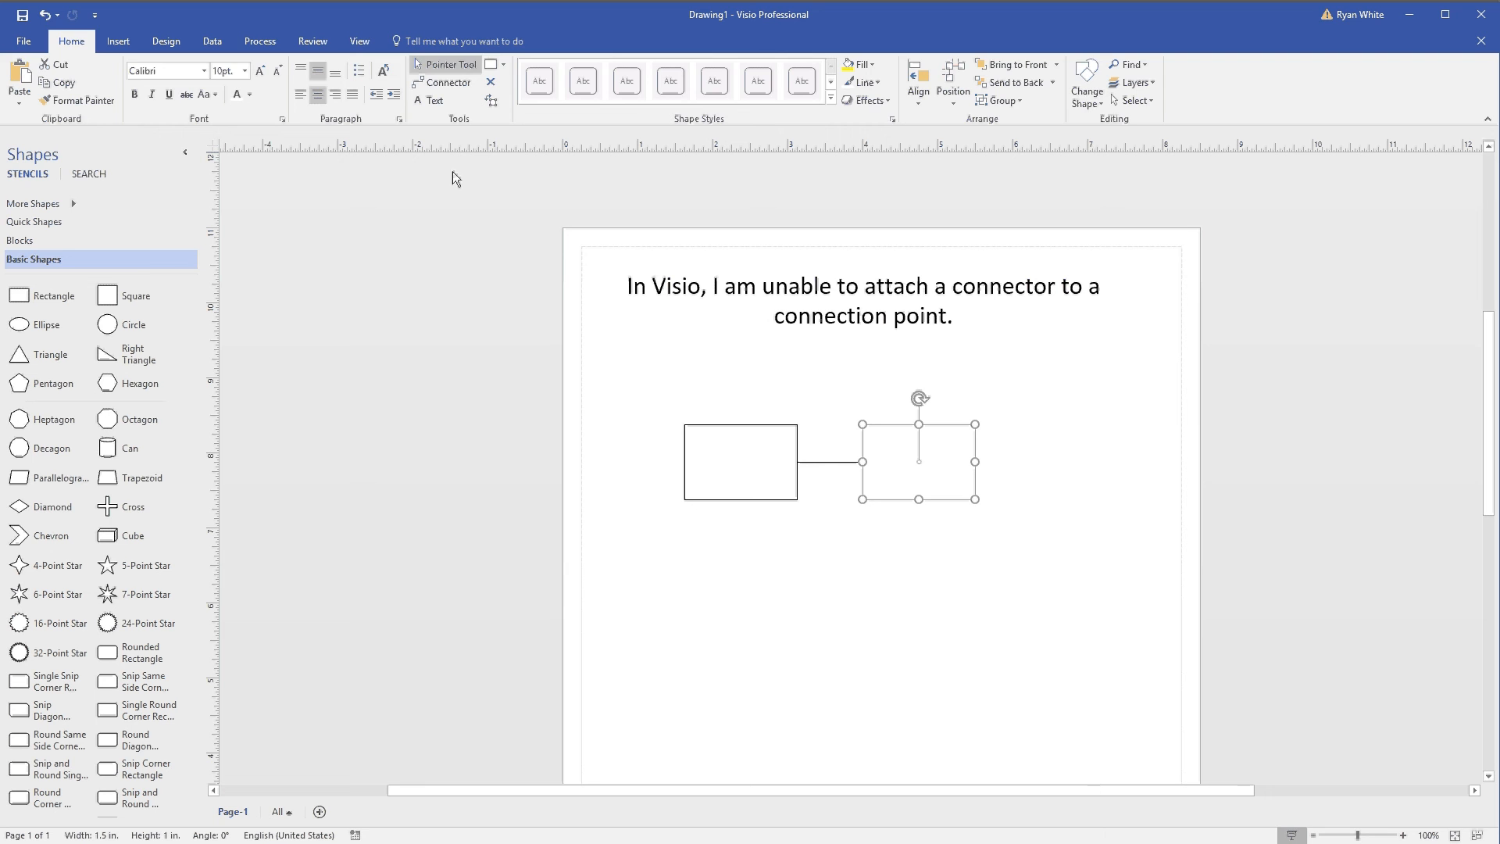
Enable Glue to Connection Points in the Snap & Glue settings from the View ribbon
click(358, 41)
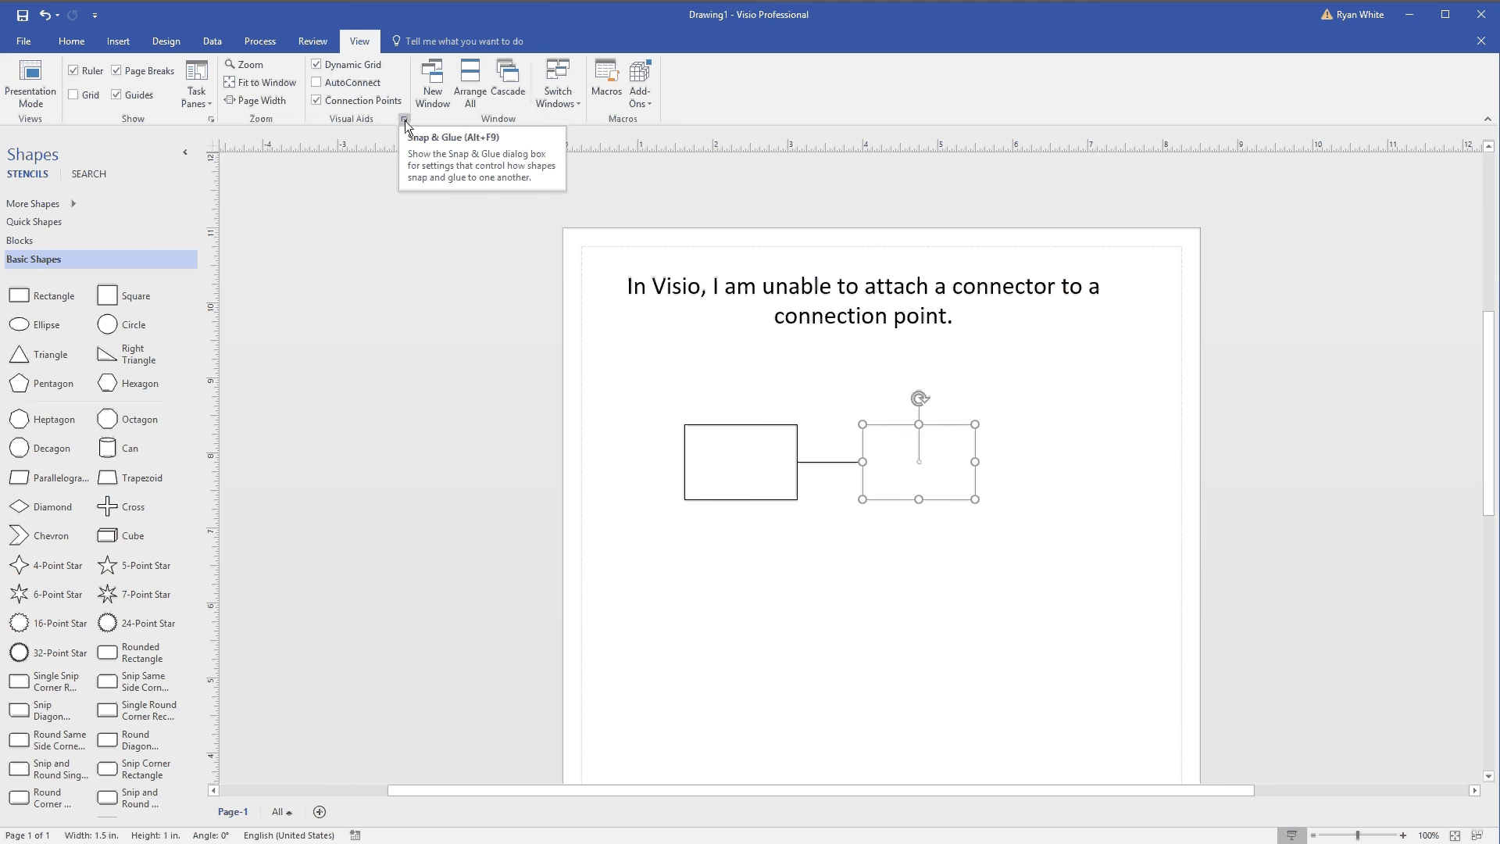
click(403, 119)
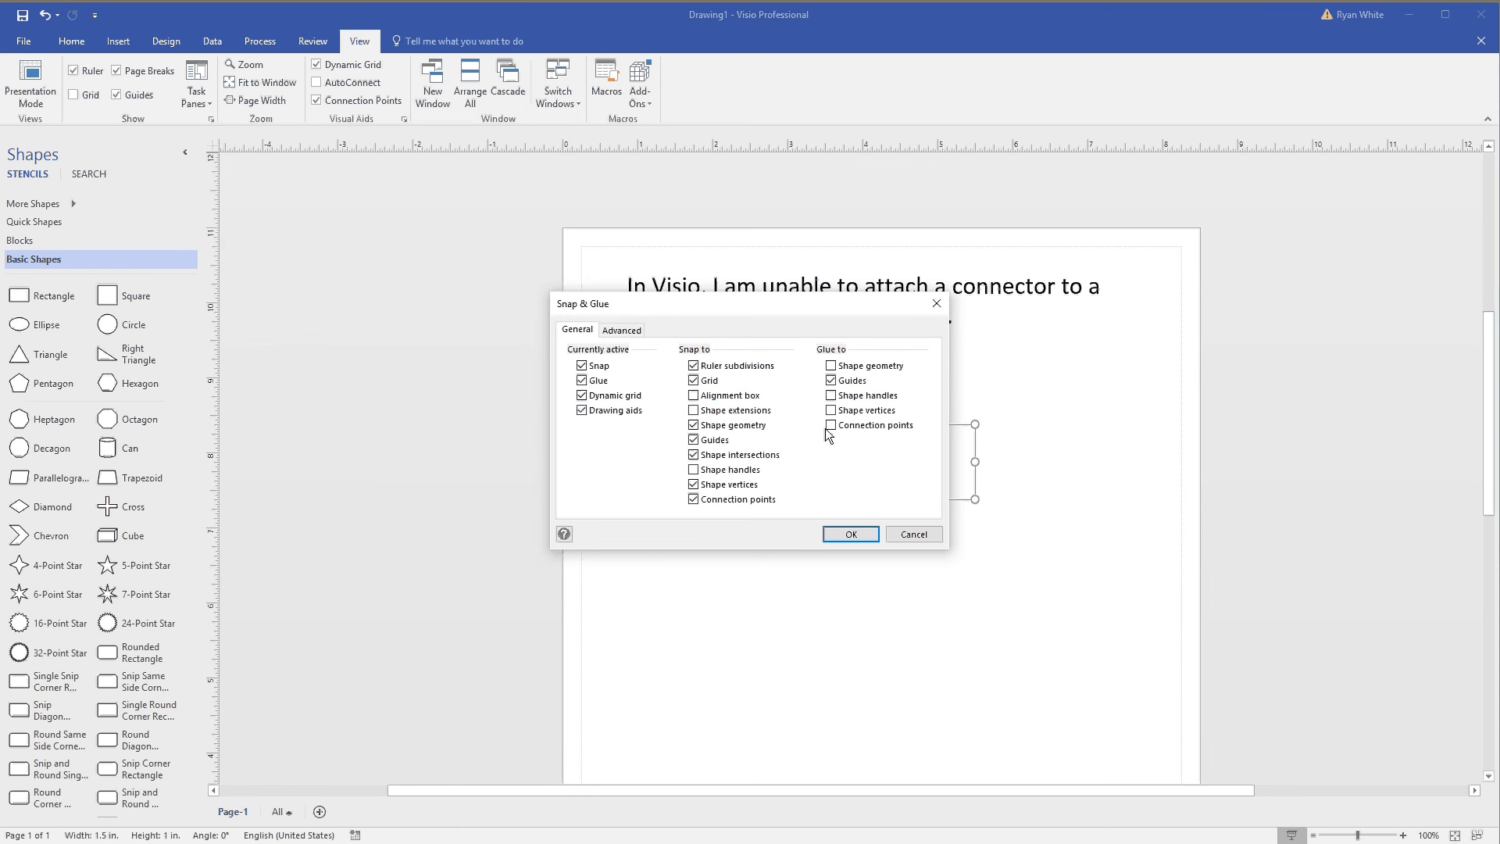
click(850, 534)
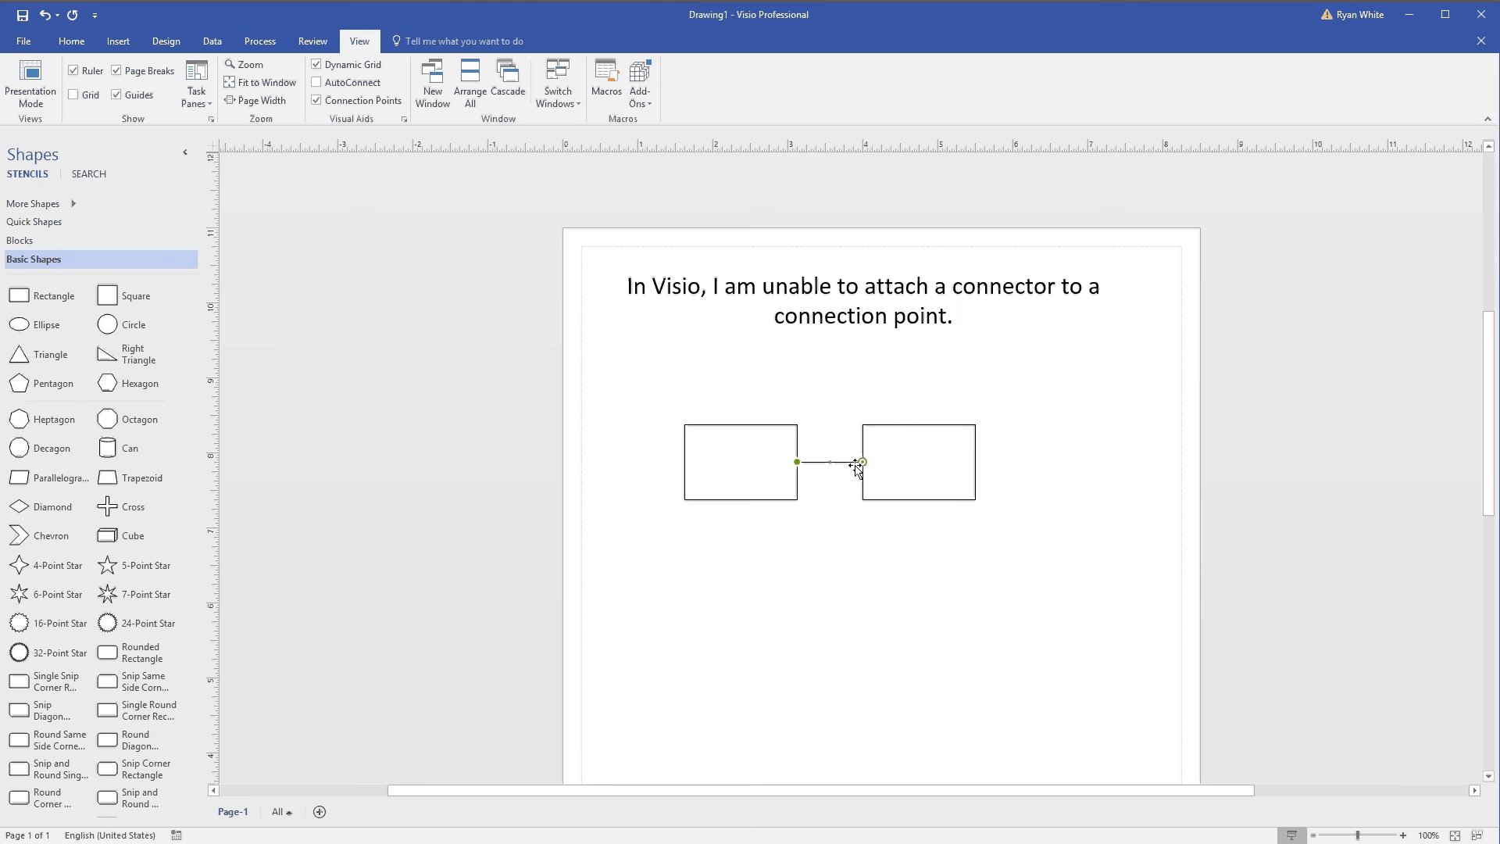
Glue the connector ends to the second rectangle's top point and the first rectangle's bottom point, then return to Home
drag(860, 463, 837, 539)
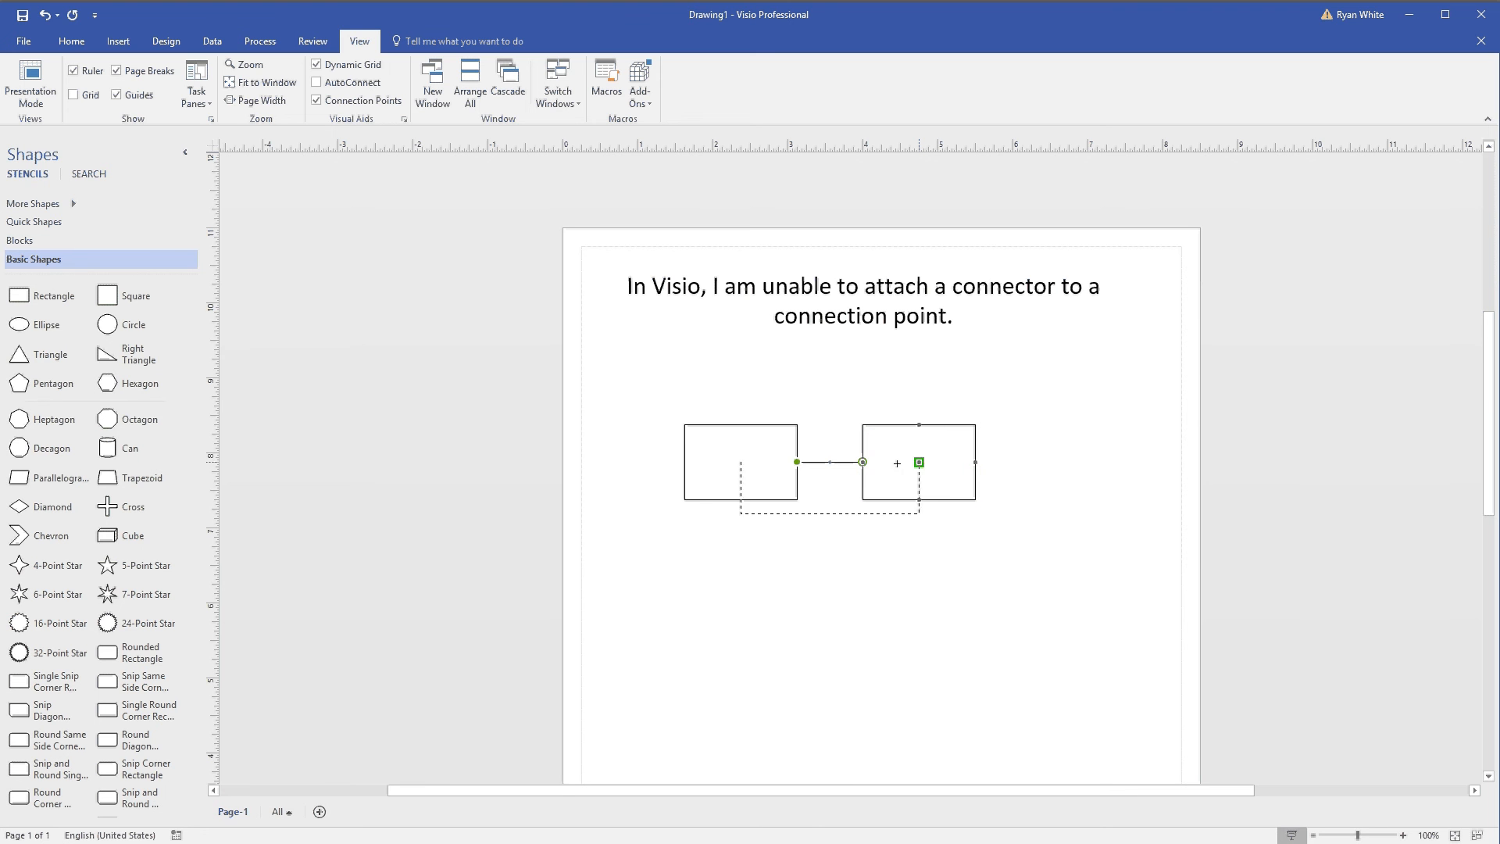
click(918, 463)
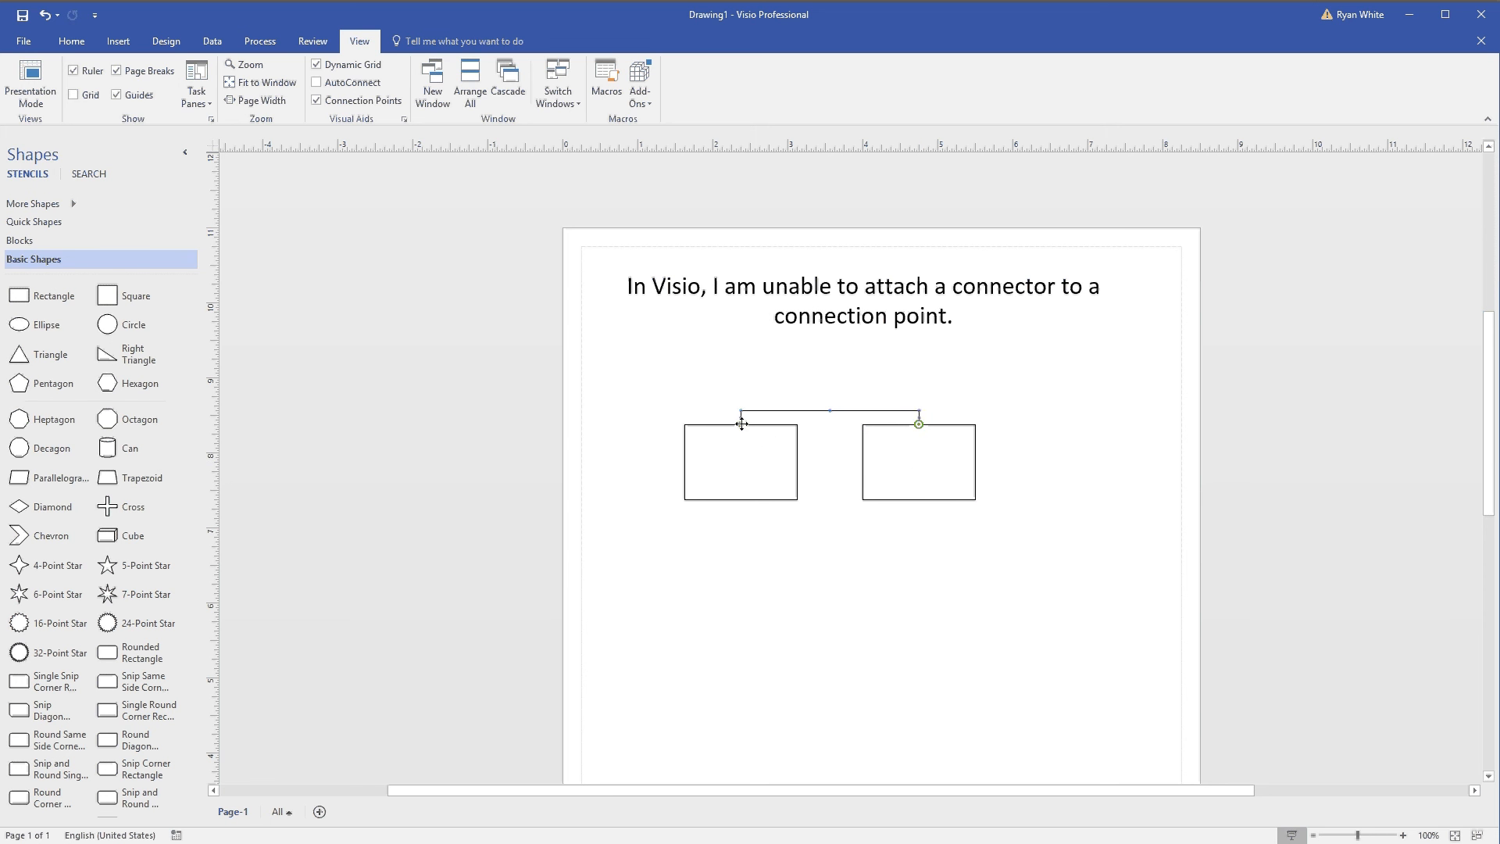
drag(741, 423, 741, 500)
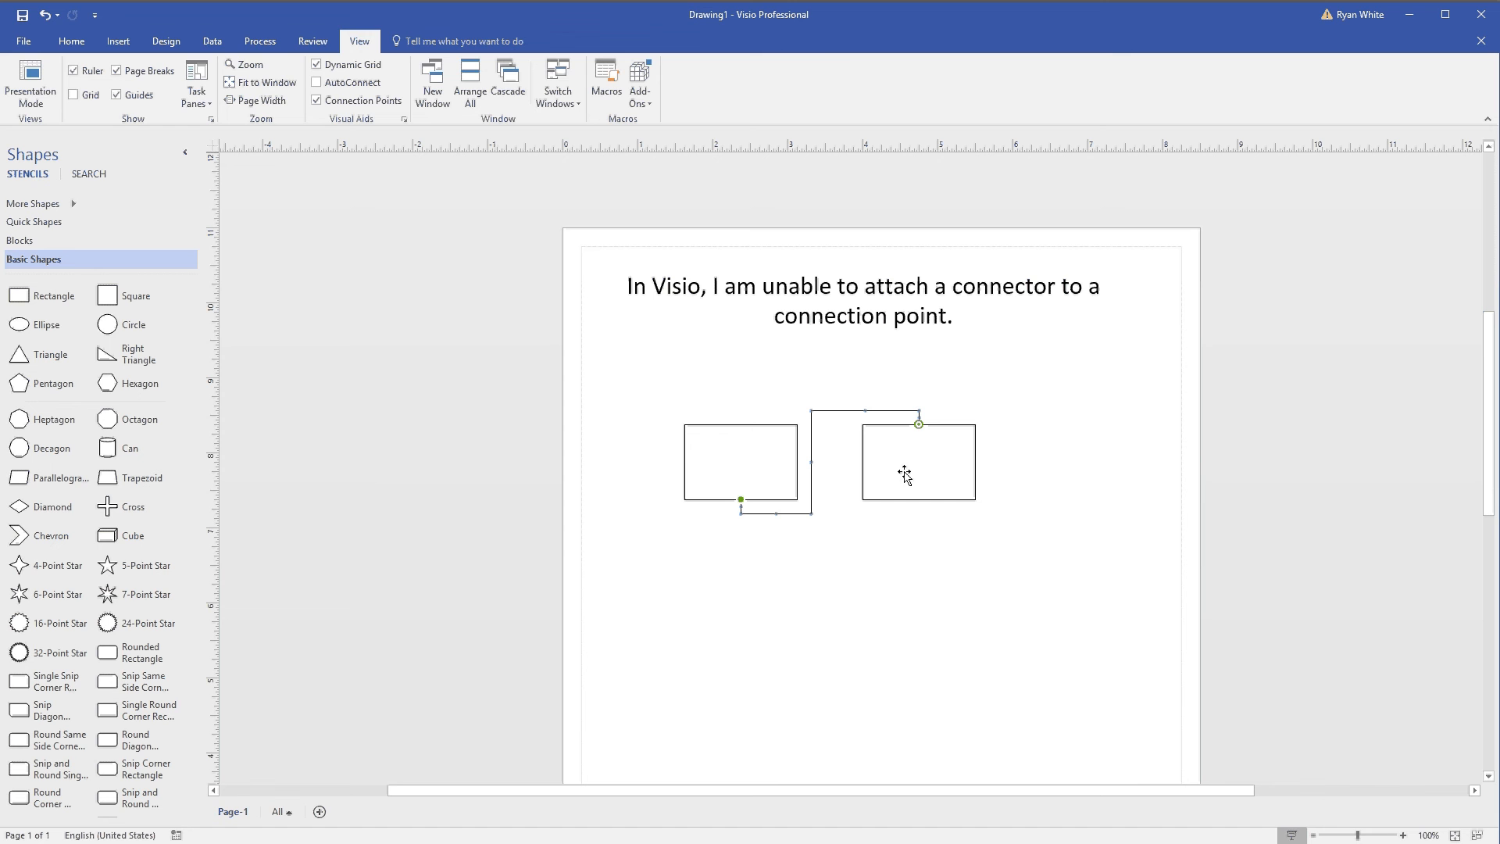
click(69, 40)
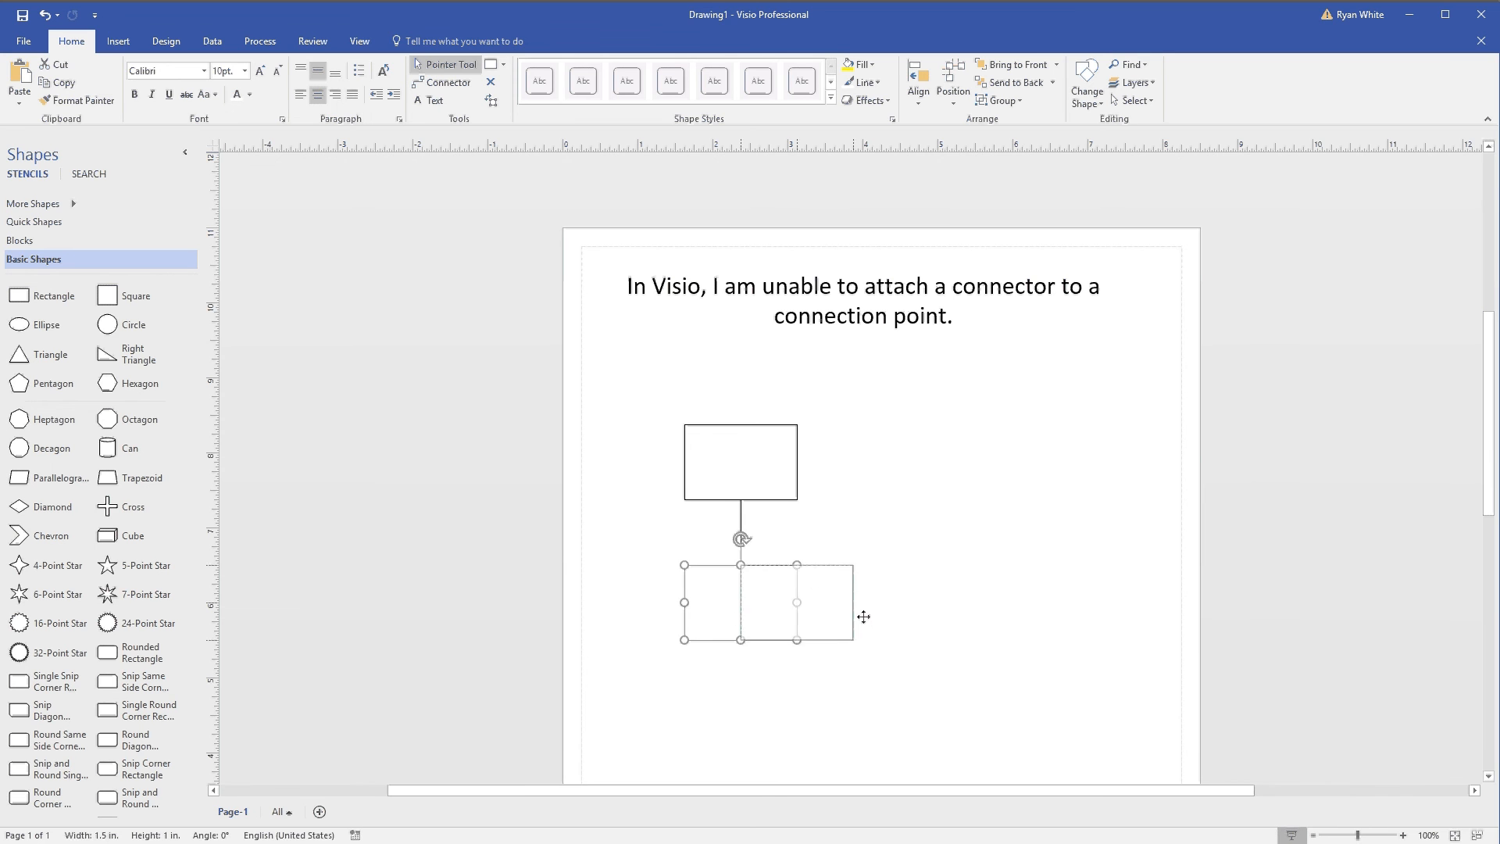
Drag the rectangles to several positions, ending above-left of each other, with the connector staying glued to its points
drag(769, 603, 927, 429)
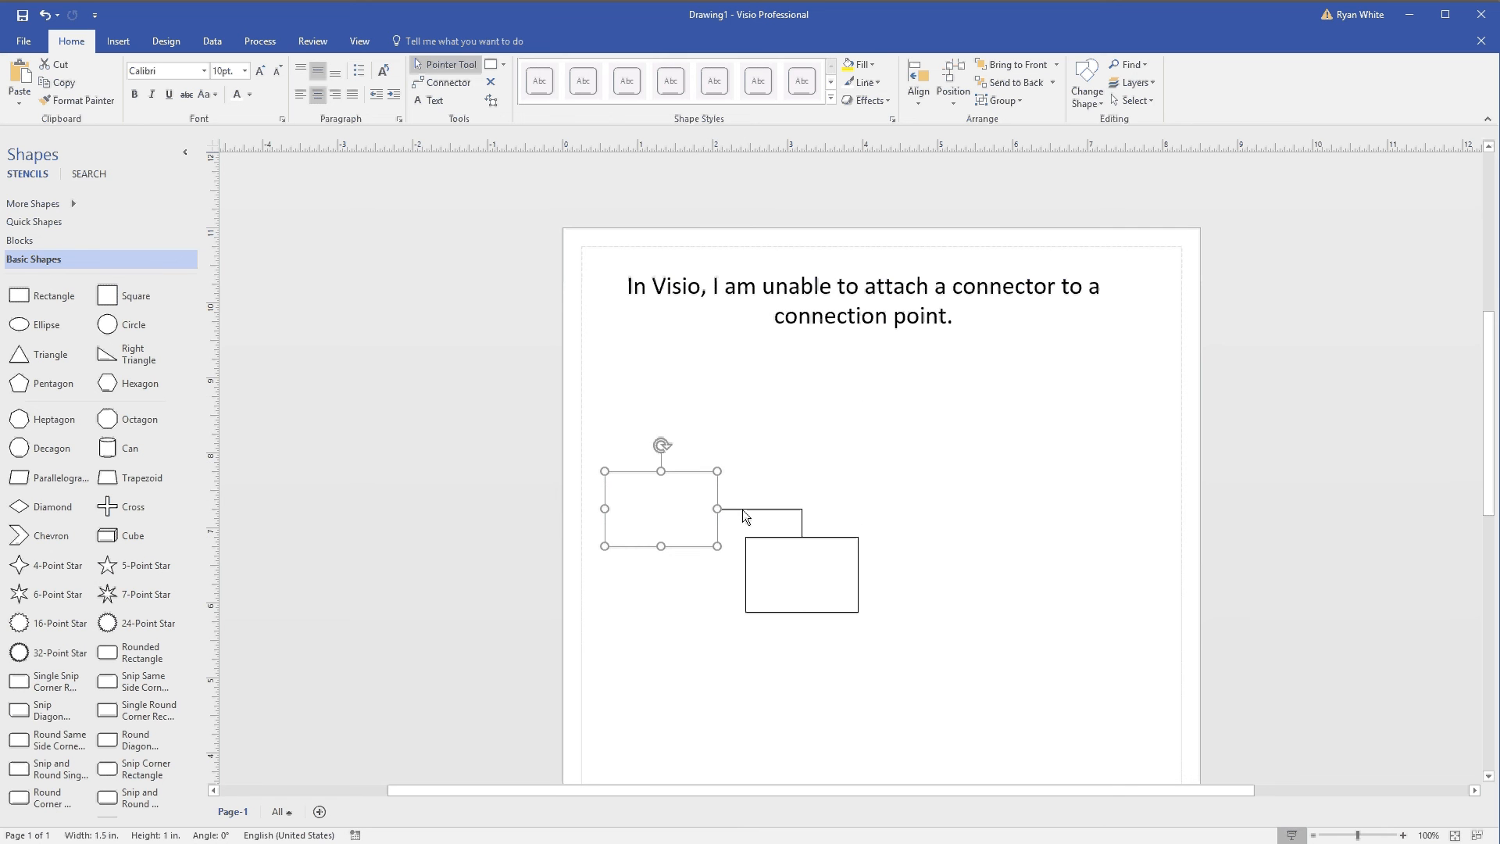
drag(659, 517, 659, 573)
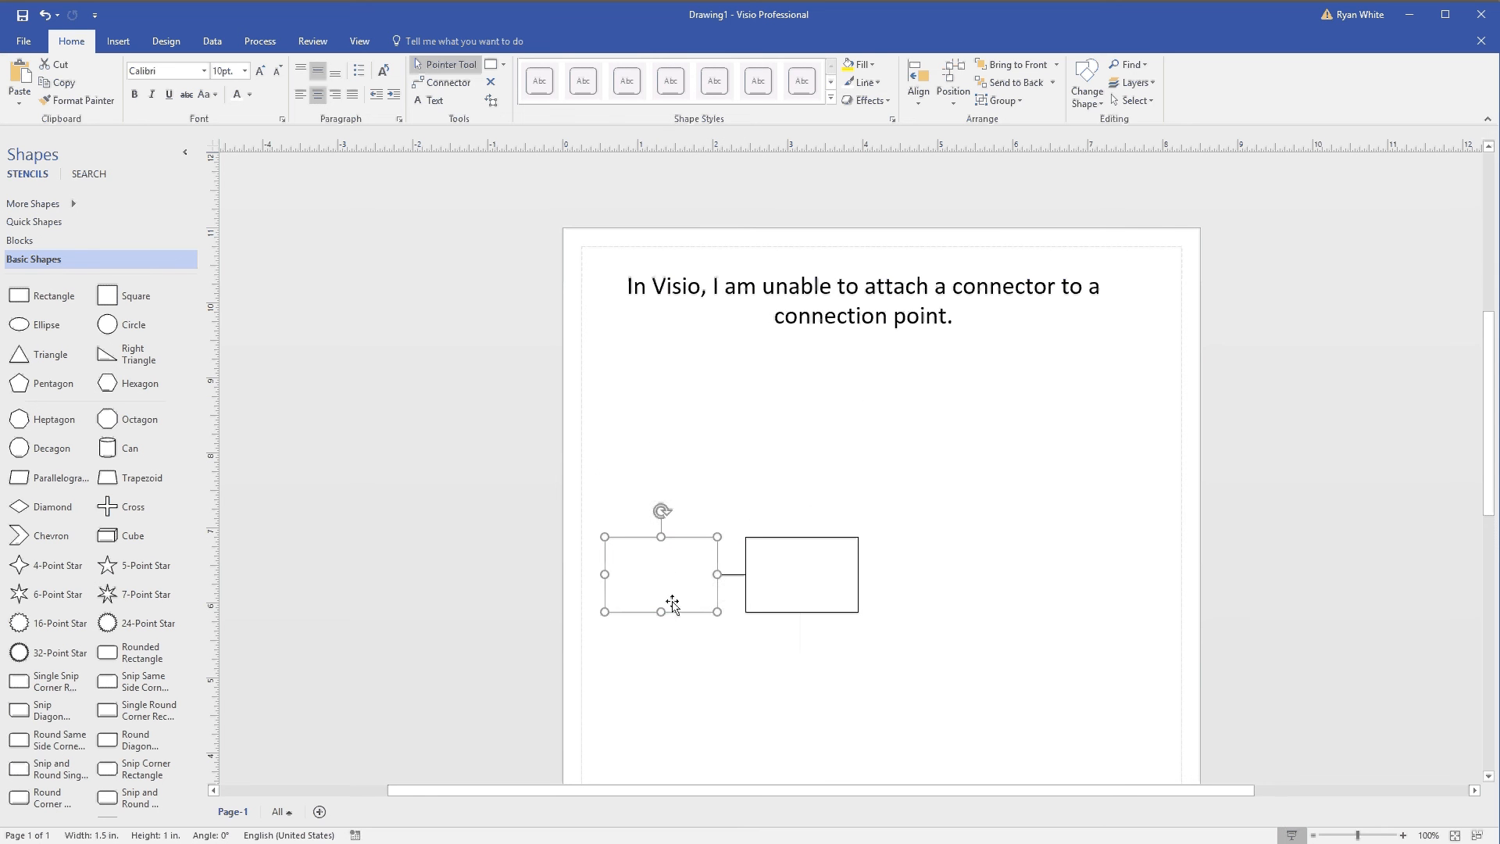
drag(659, 574, 694, 675)
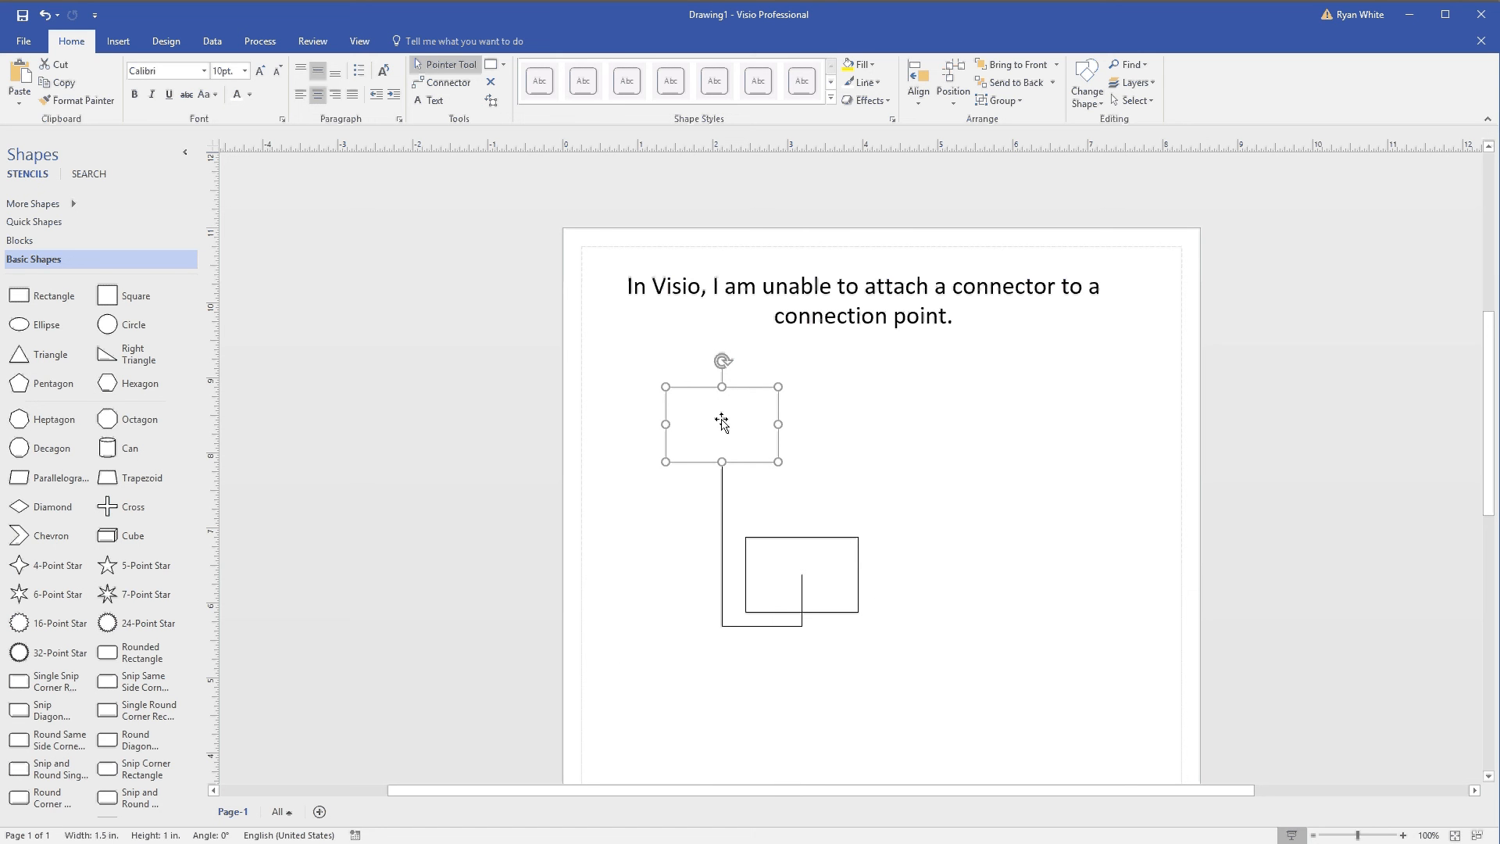
drag(722, 426, 712, 471)
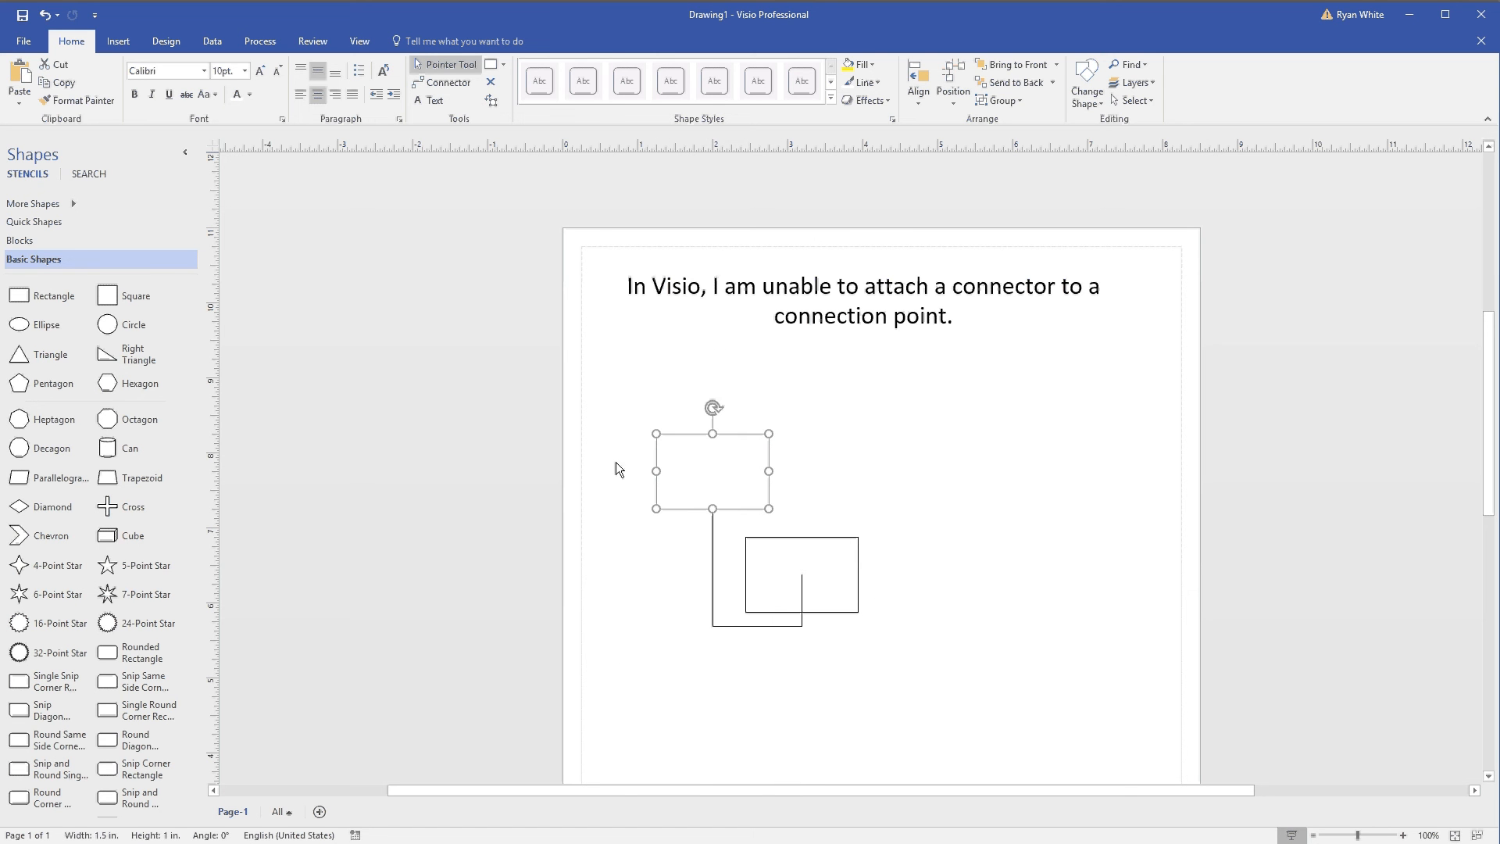